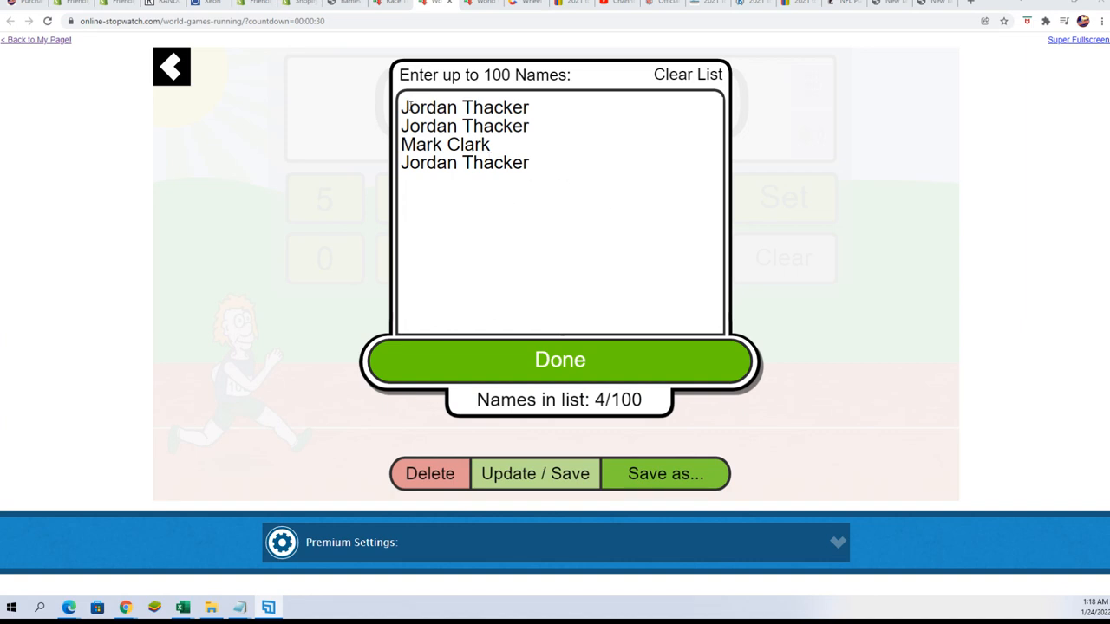
Save the names with Done so the four runners line up at the start line.
click(494, 146)
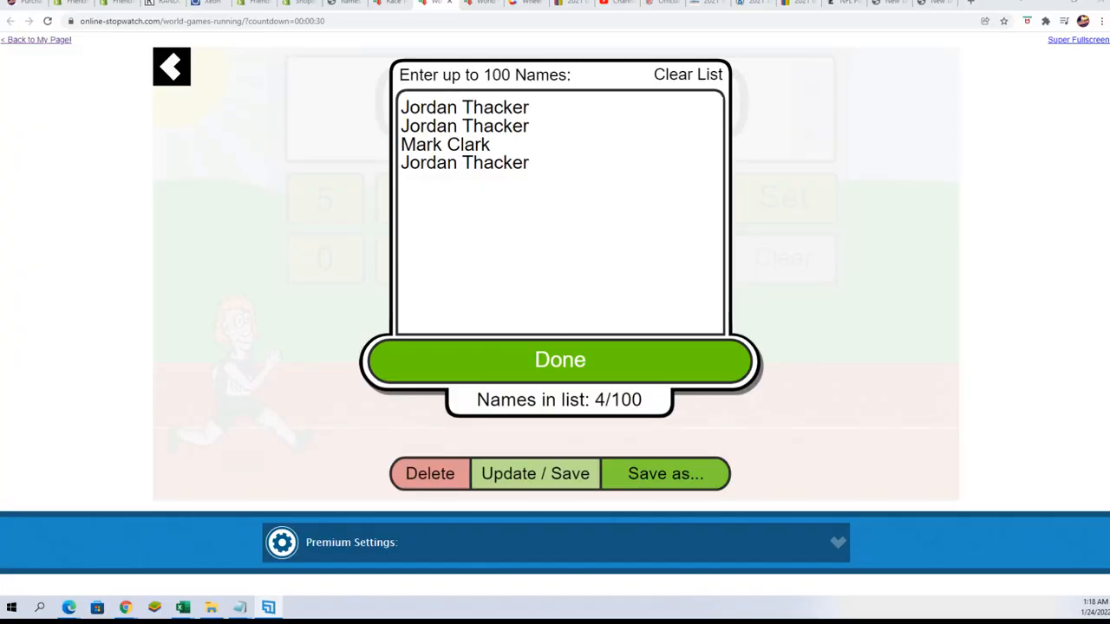
click(558, 359)
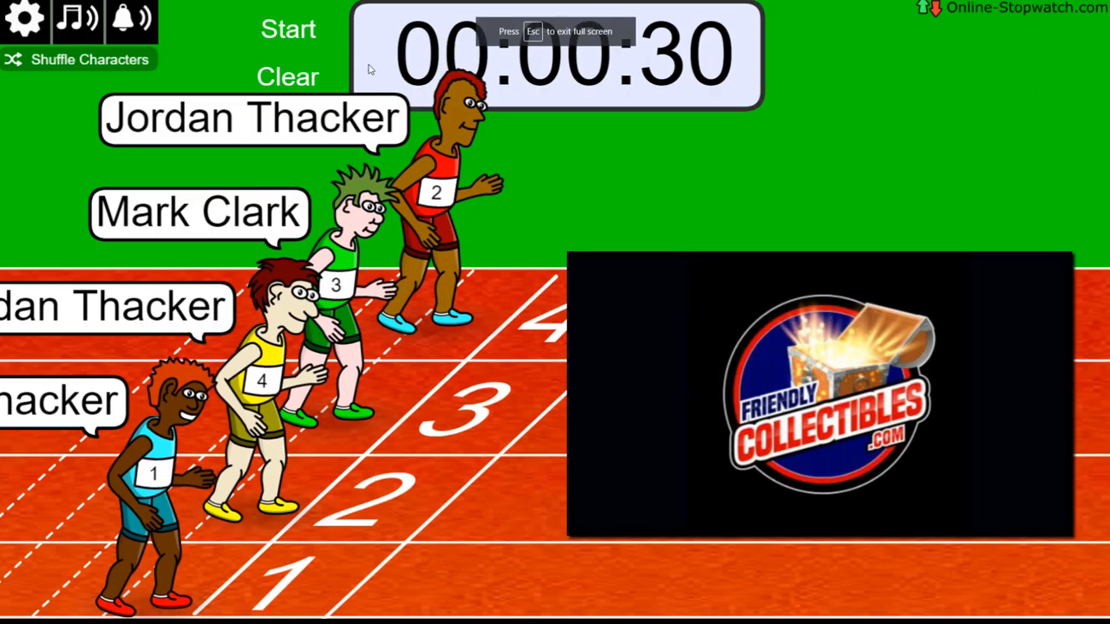
Start the race so the four named runners sprint down the track.
click(288, 29)
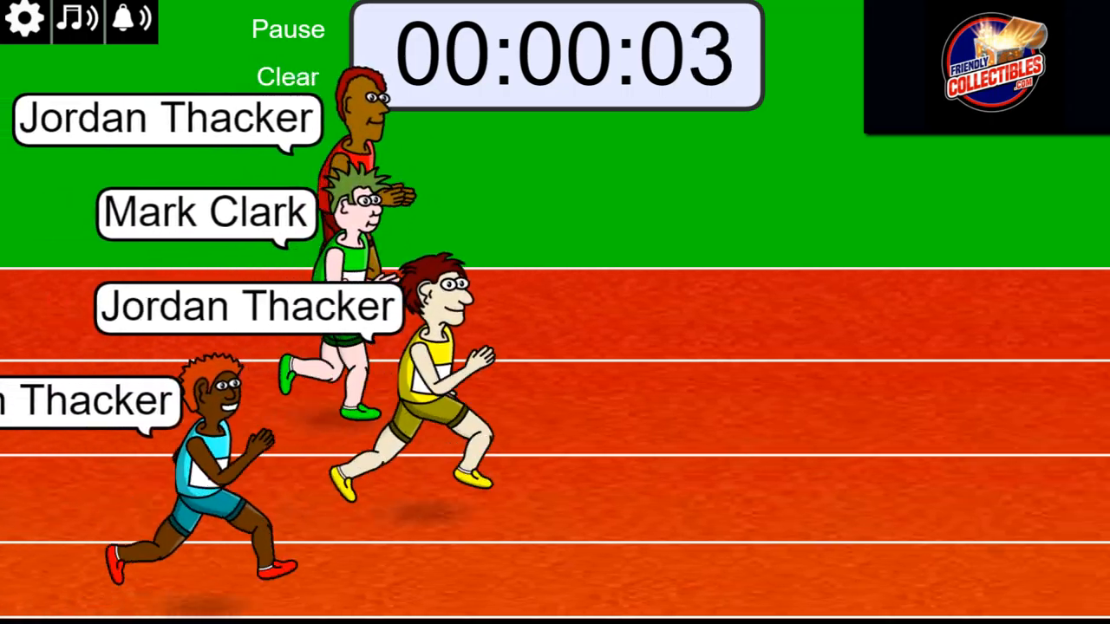
click(289, 76)
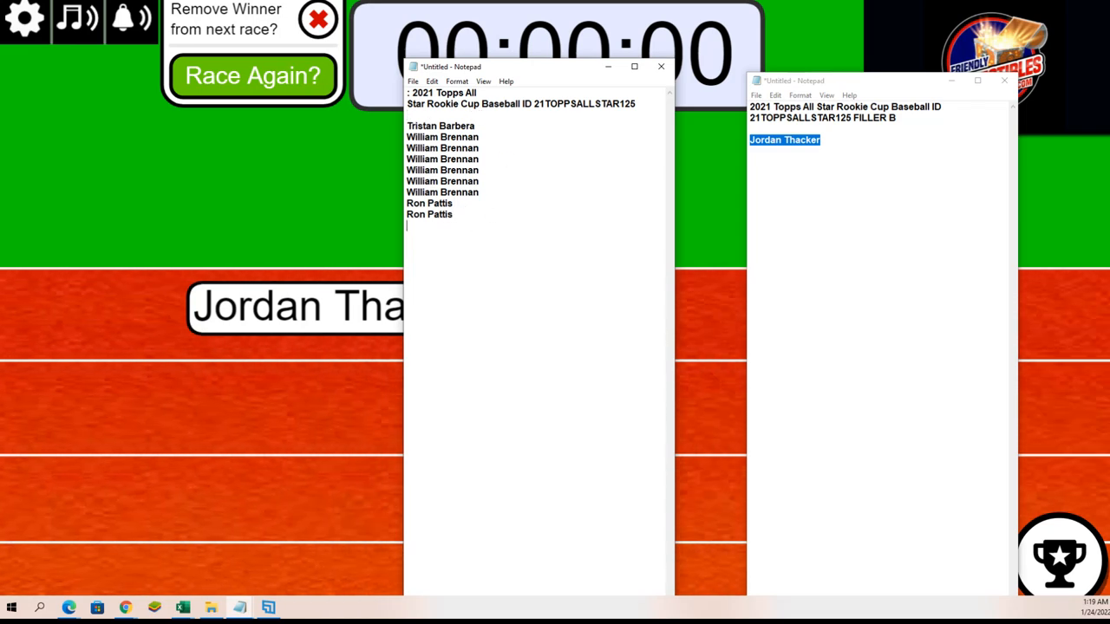
text(Jordan Thacker)
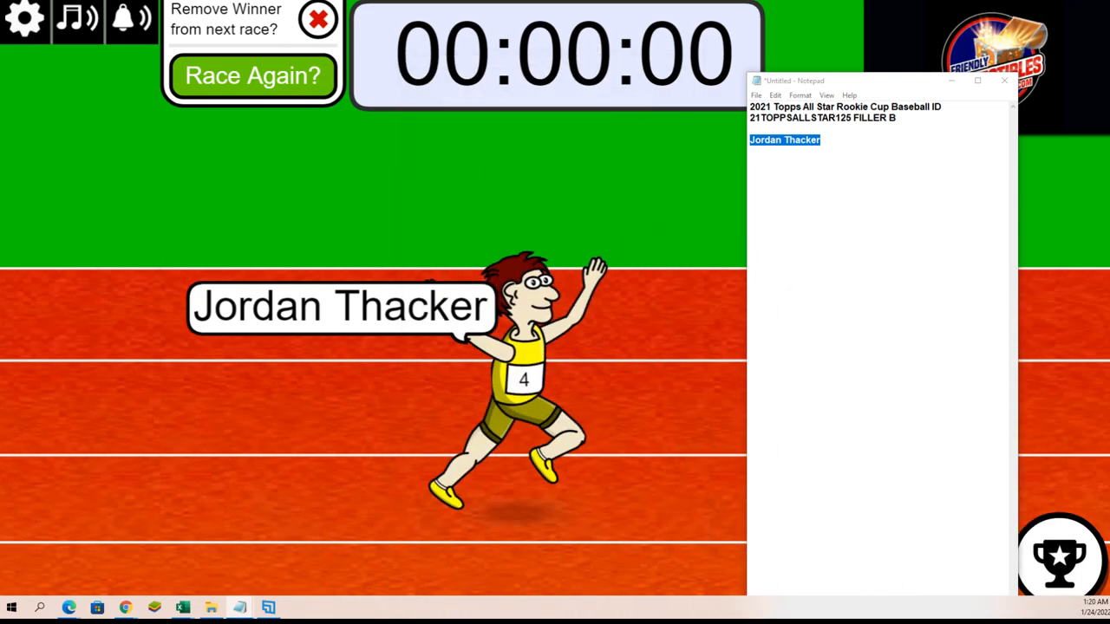
click(1003, 80)
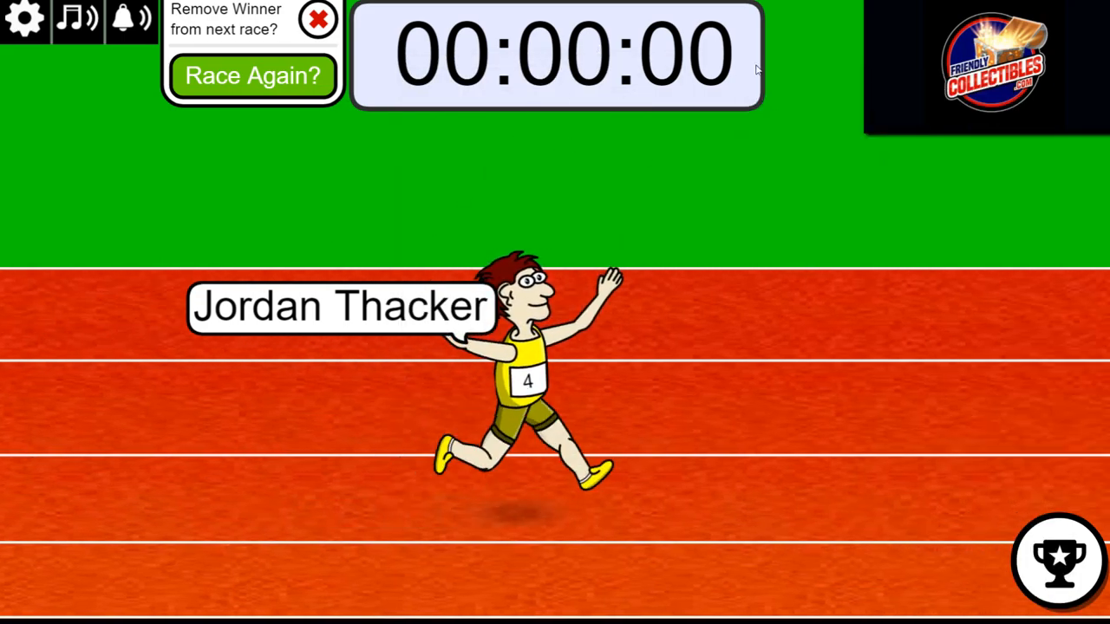